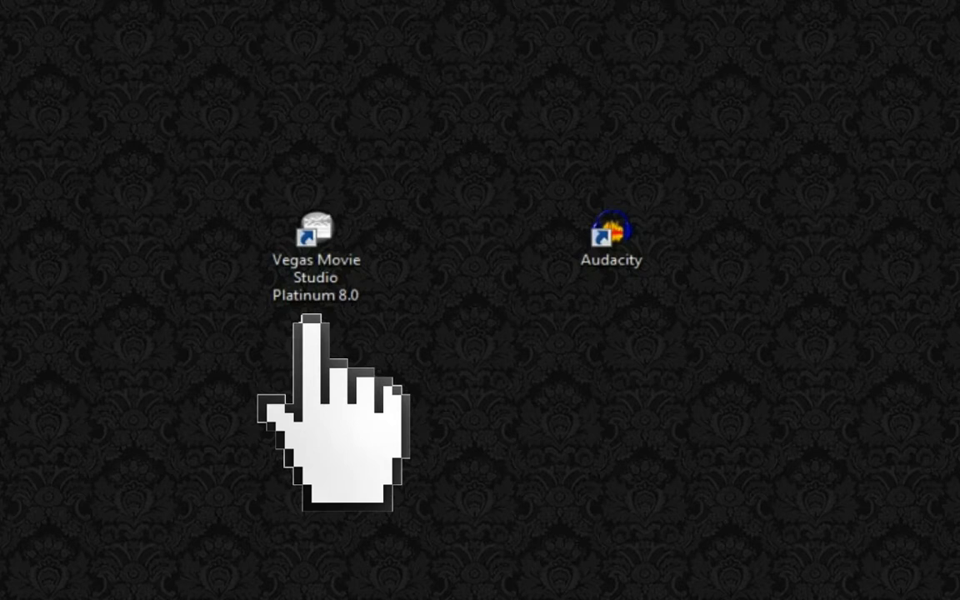
# - Add a Noise Texture media generator clip to the video track and show its settings
pyautogui.click(315, 234)
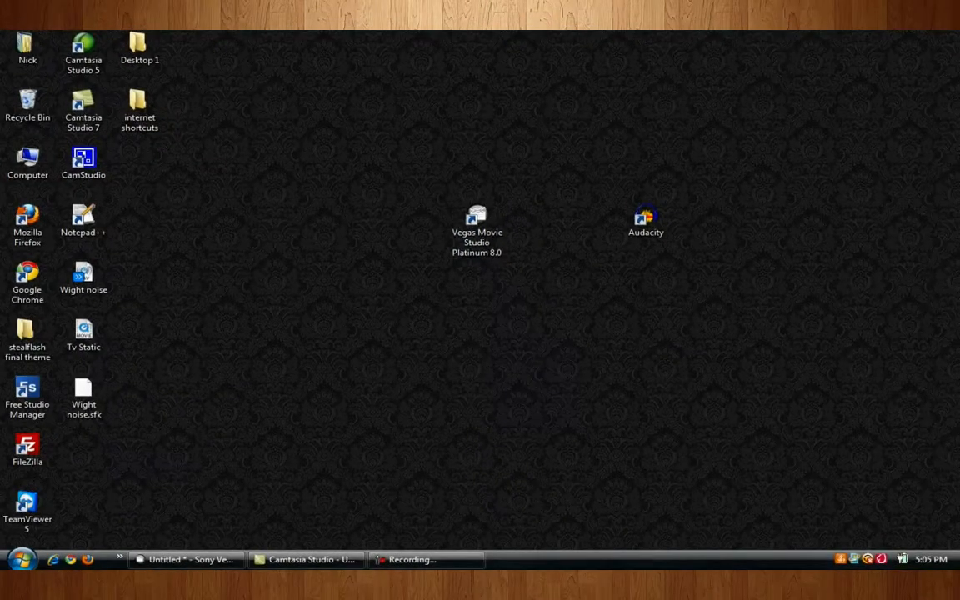
pyautogui.moveTo(647, 220)
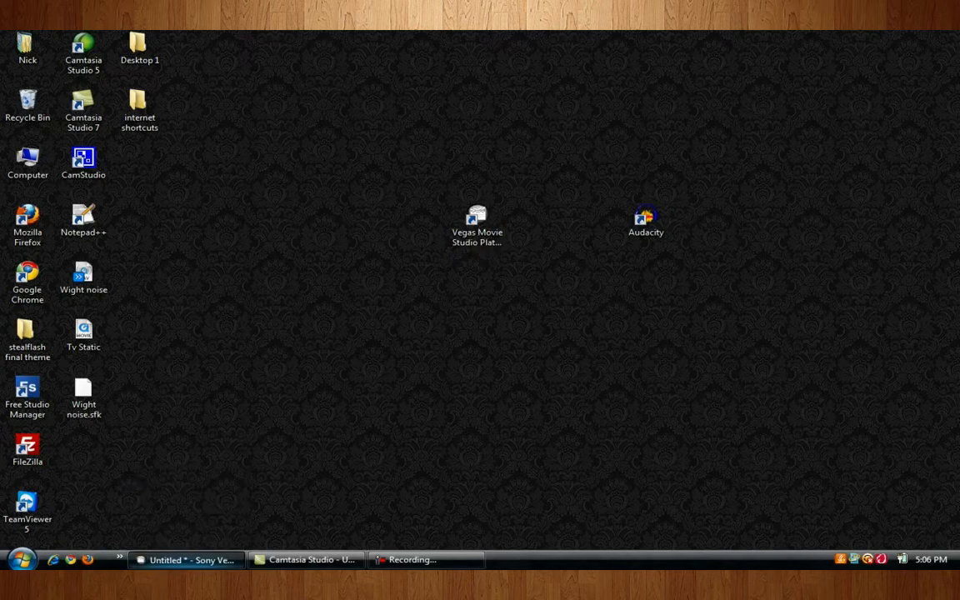
pyautogui.click(186, 561)
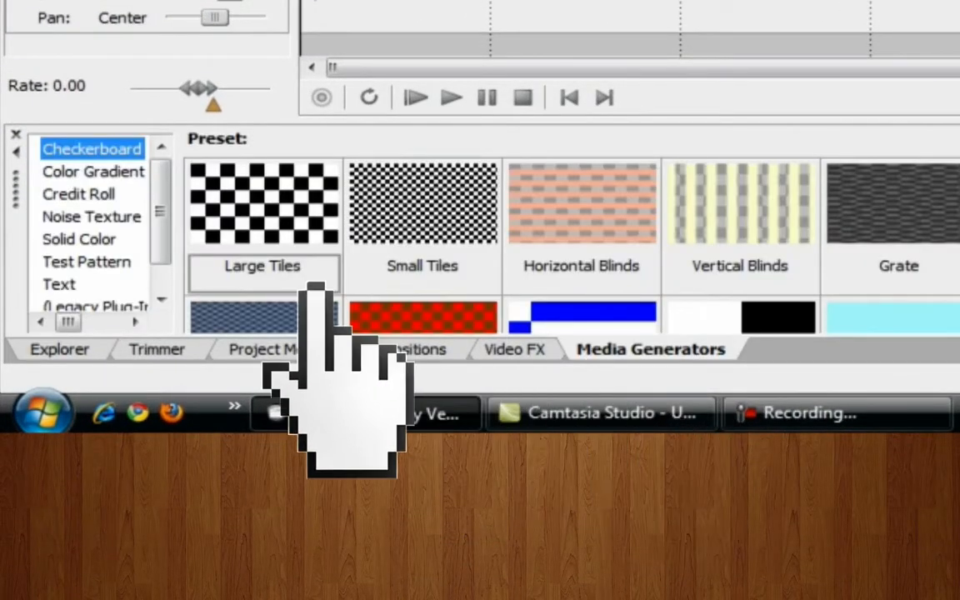
pyautogui.click(91, 217)
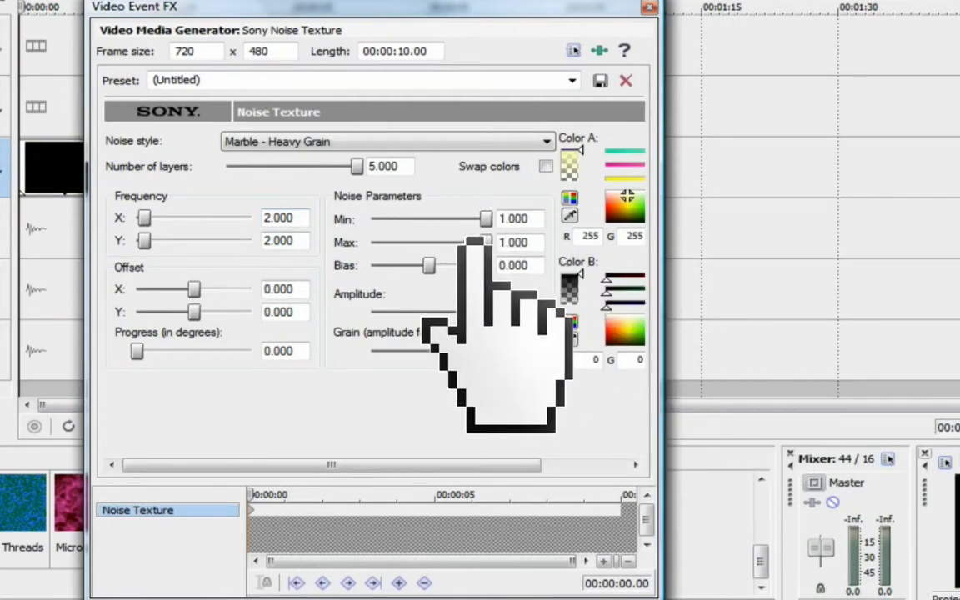
# - Tune the noise to minimum 0.880, amplitude 2.000 and bias about -0.020 for grainy static
pyautogui.moveTo(484, 219); pyautogui.dragTo(474, 219)
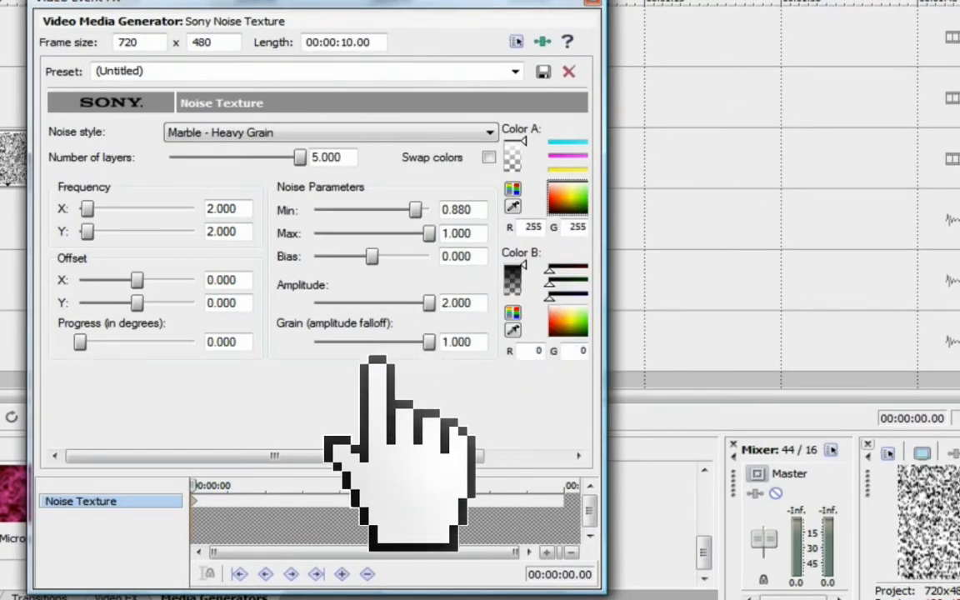
pyautogui.moveTo(373, 257); pyautogui.dragTo(334, 256)
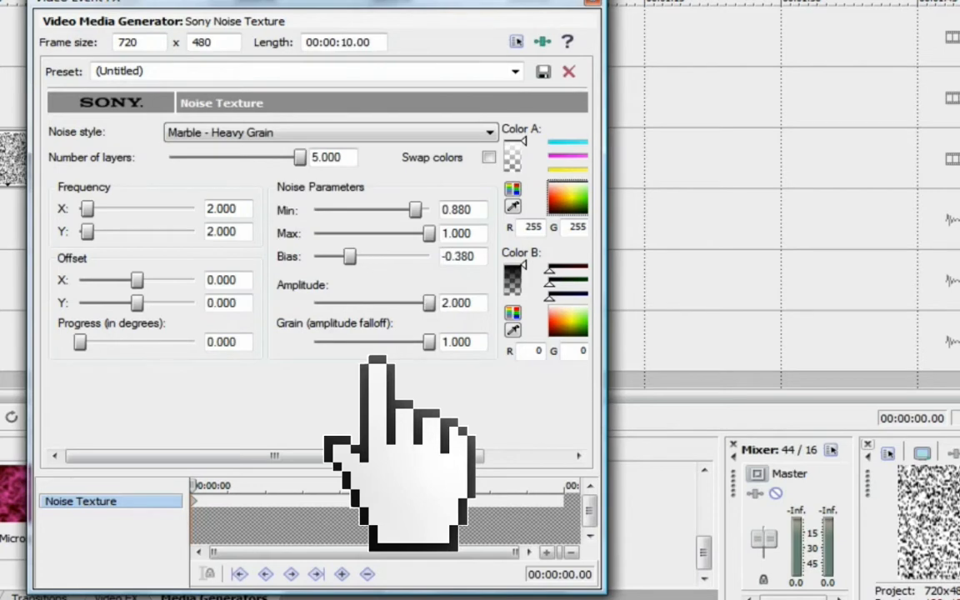
pyautogui.moveTo(337, 257); pyautogui.dragTo(360, 257)
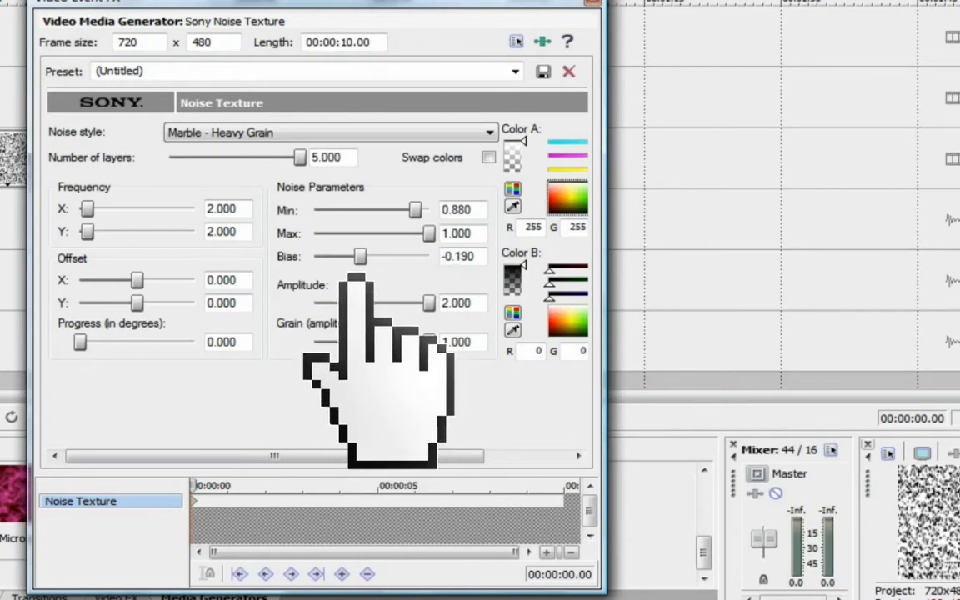
pyautogui.moveTo(360, 256); pyautogui.dragTo(366, 257)
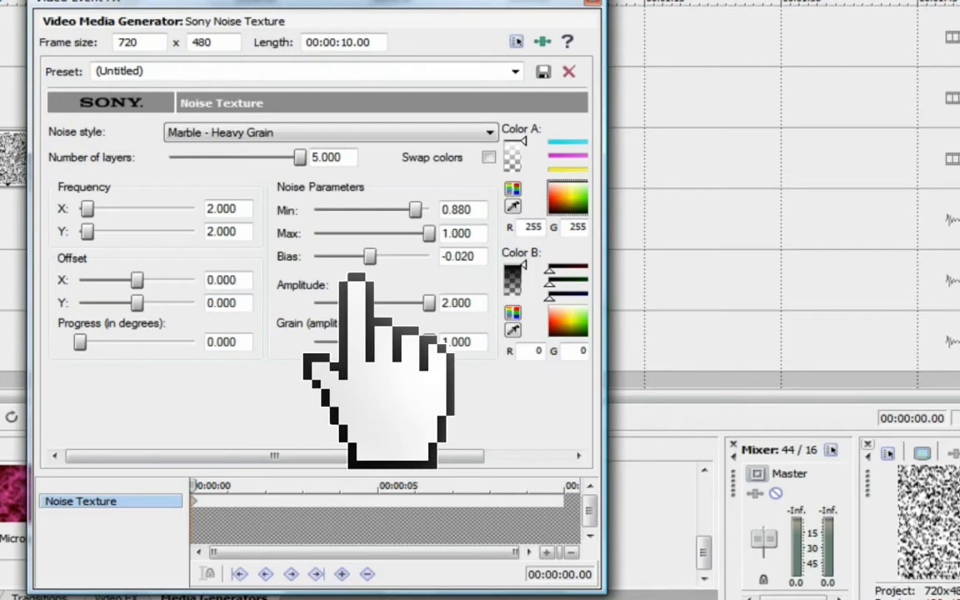
pyautogui.moveTo(371, 257); pyautogui.dragTo(370, 257)
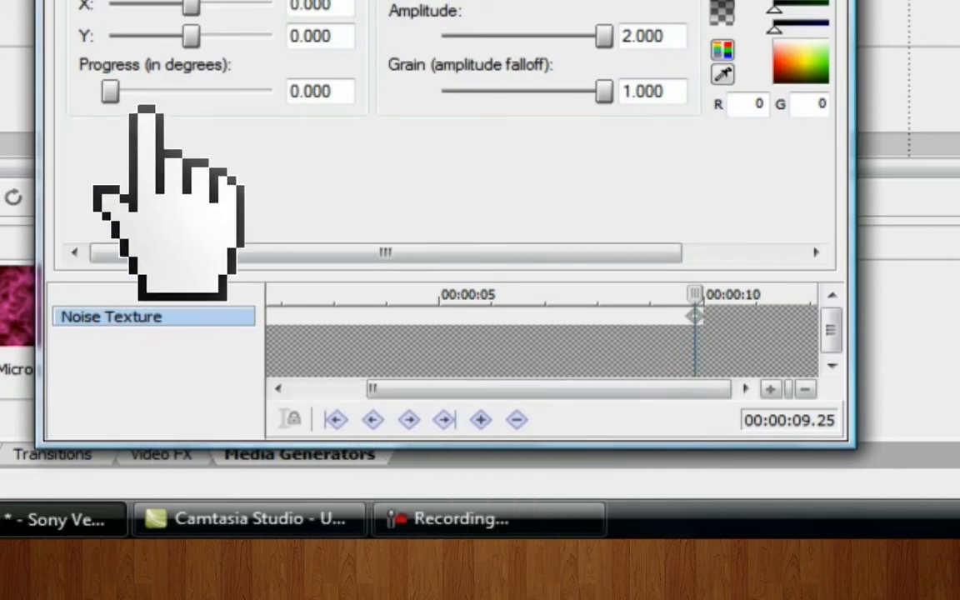
# - Key the Progress value to about 6.480 degrees near the end of the clip
pyautogui.moveTo(110, 92); pyautogui.dragTo(213, 91)
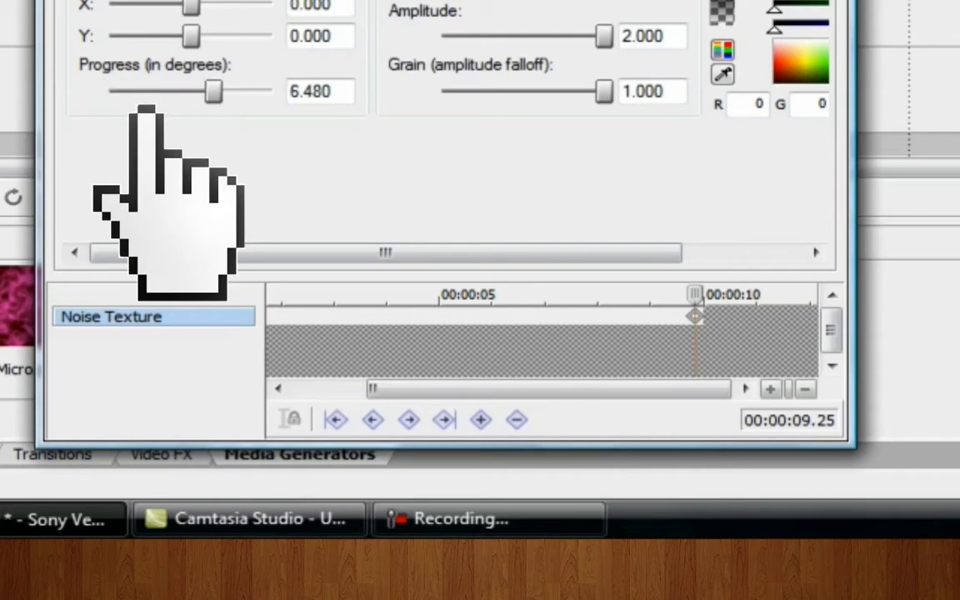
pyautogui.moveTo(213, 90); pyautogui.dragTo(270, 90)
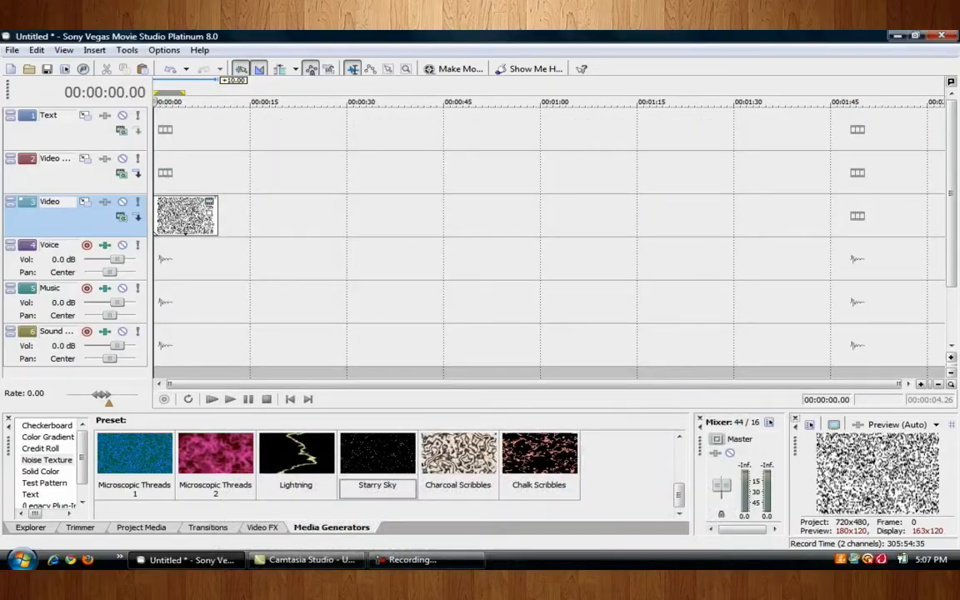
pyautogui.moveTo(899, 36)
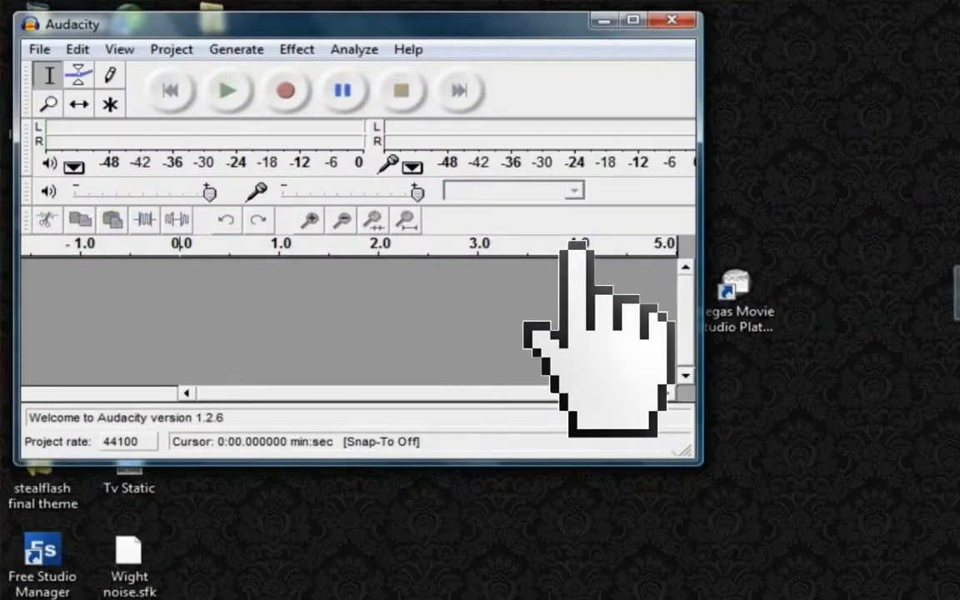
# - Review Audacity's Generate menu, then return to the Vegas timeline
pyautogui.click(237, 50)
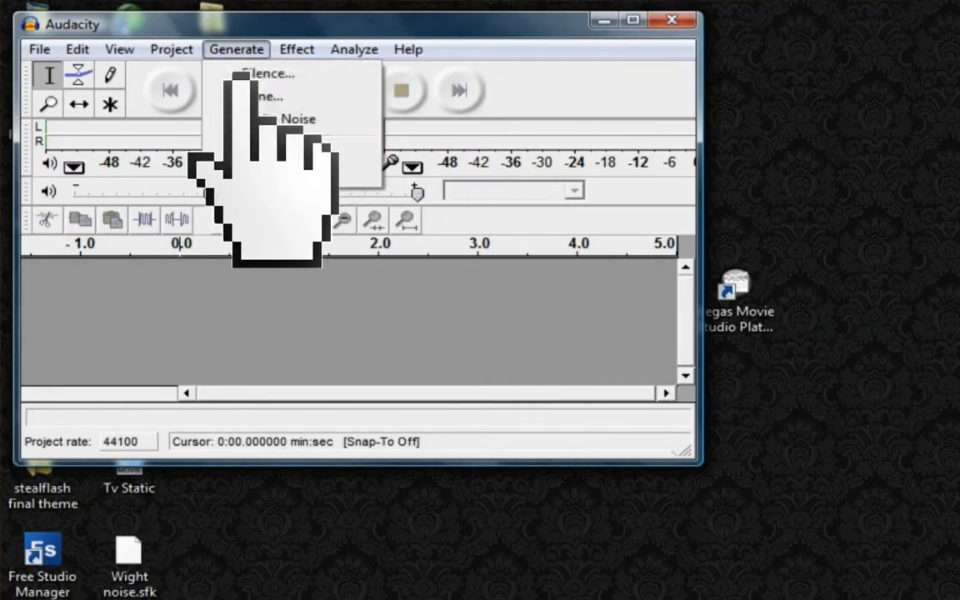
pyautogui.click(296, 118)
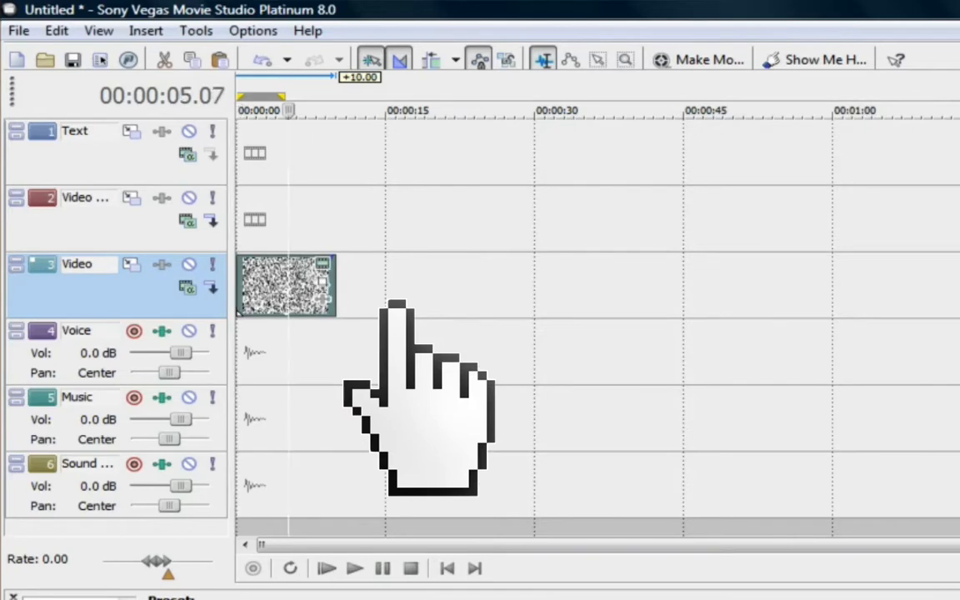
# - Check the static clip ends near ten seconds, then bring up Audacity's Generate Noise dialog
pyautogui.click(353, 567)
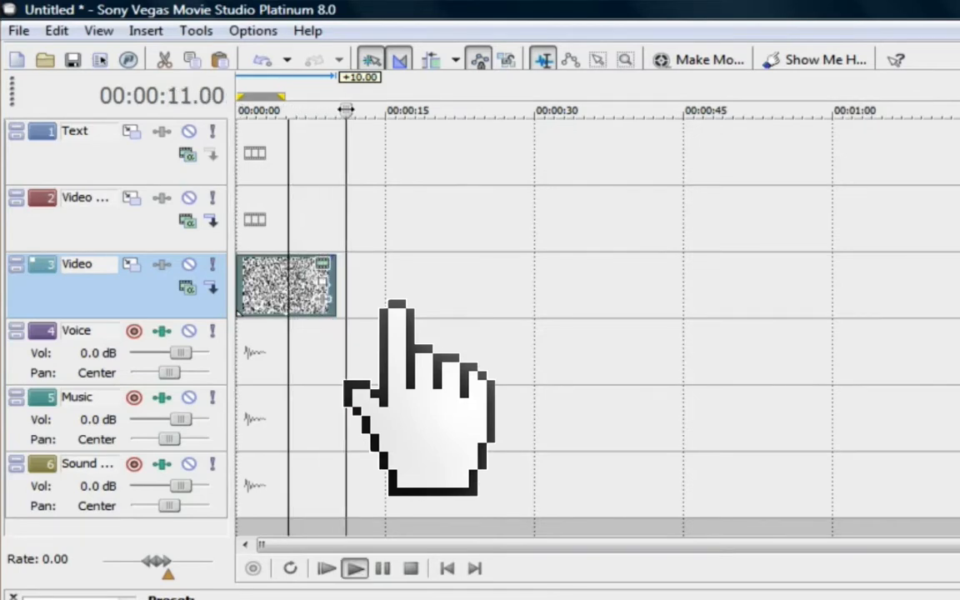
pyautogui.click(292, 110)
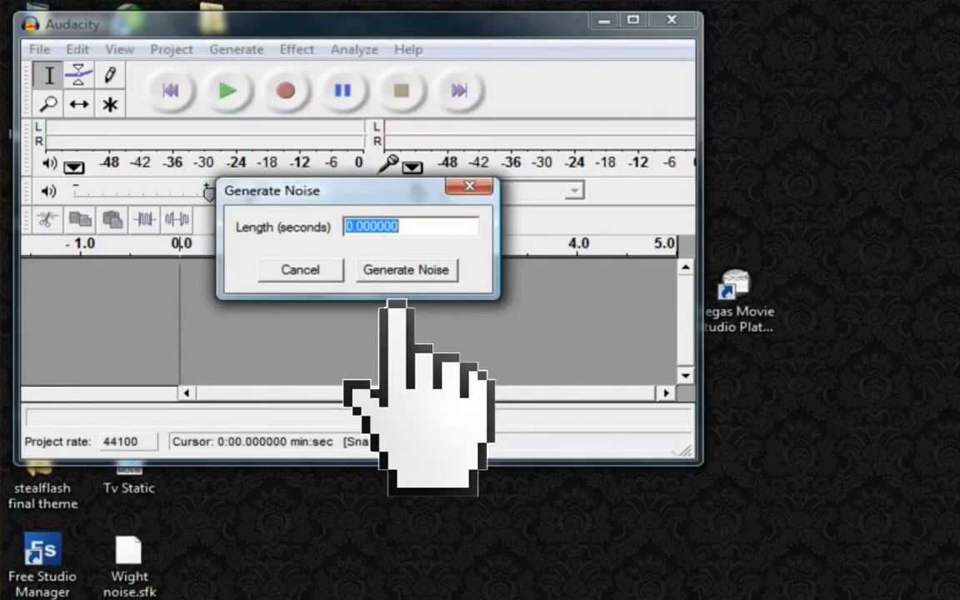
# - Generate 10 seconds of white noise in Audacity
pyautogui.write('10')
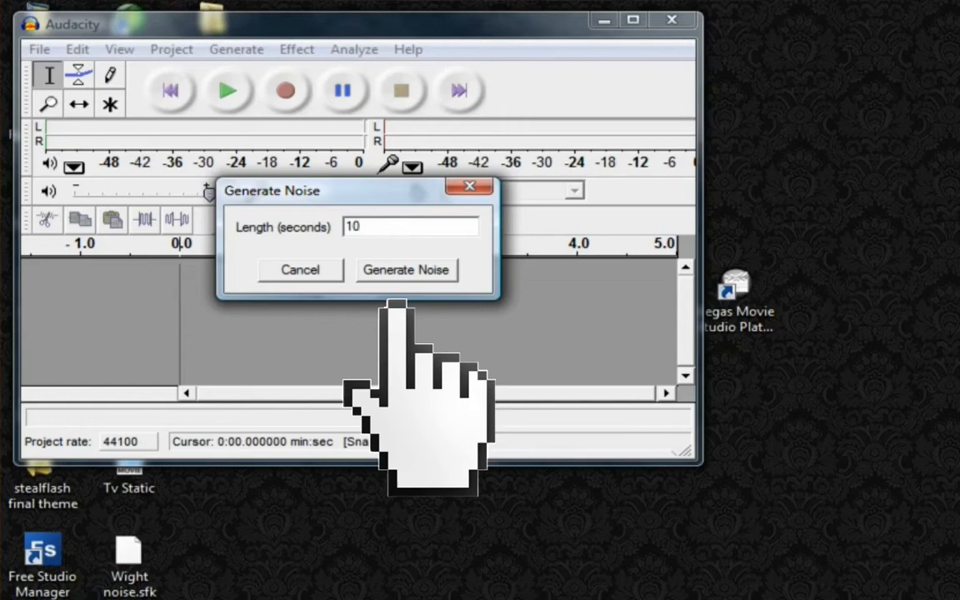
pyautogui.click(407, 270)
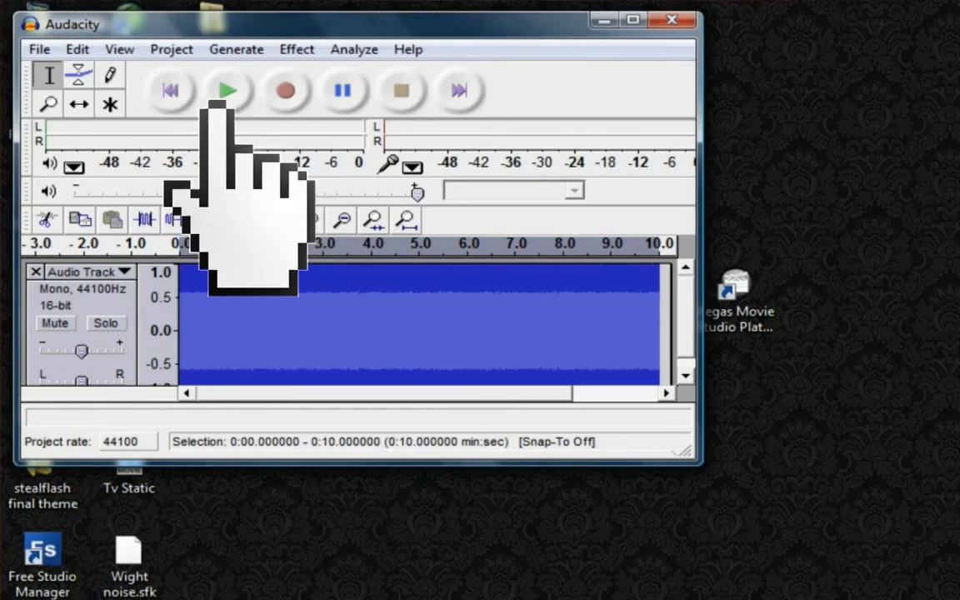
# - Exit Audacity, answering the save-changes prompt
pyautogui.click(38, 50)
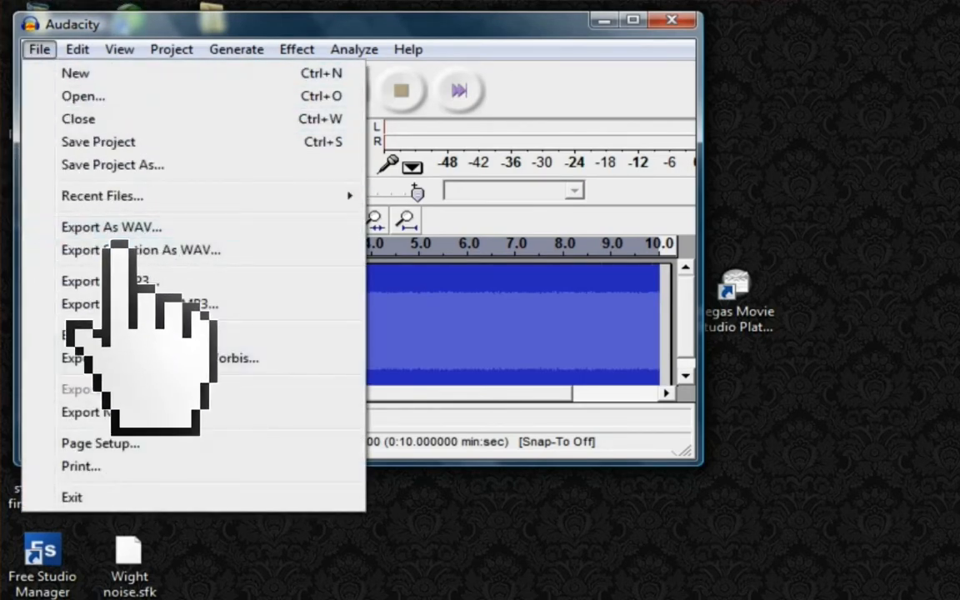
pyautogui.click(78, 119)
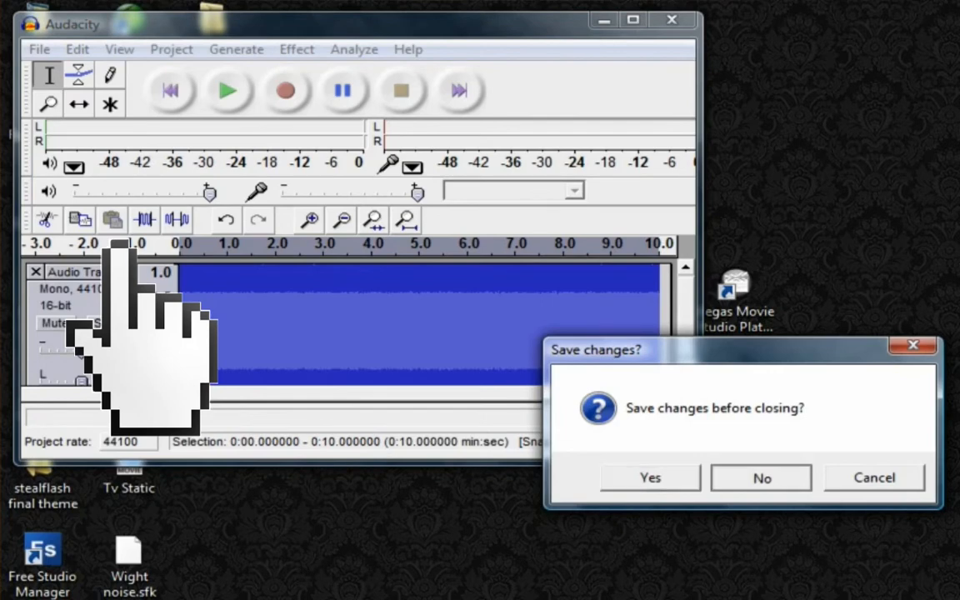
pyautogui.click(760, 476)
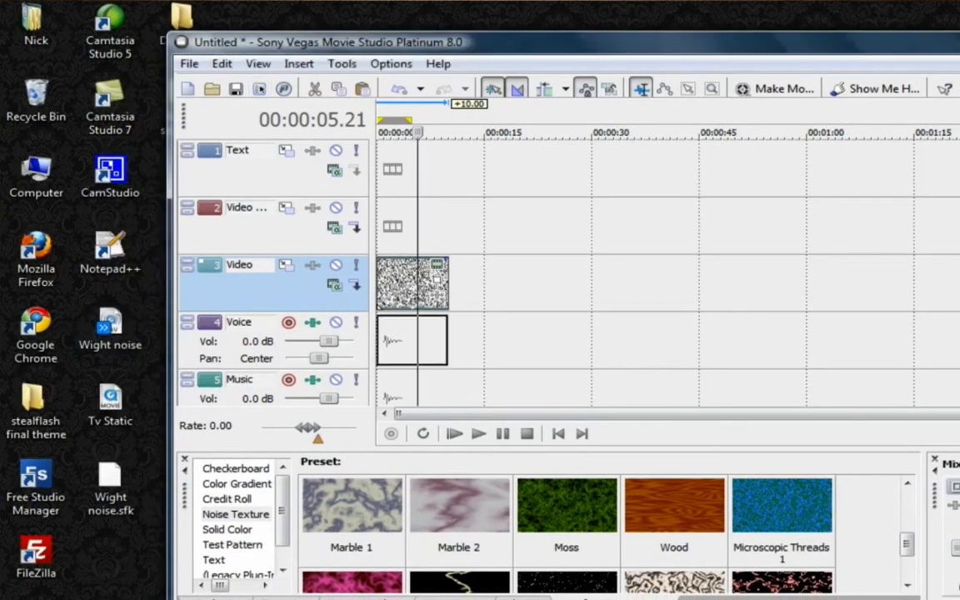
# - Maximize Vegas and preview the static clip with its noise audio, then stop playback
pyautogui.click(412, 340)
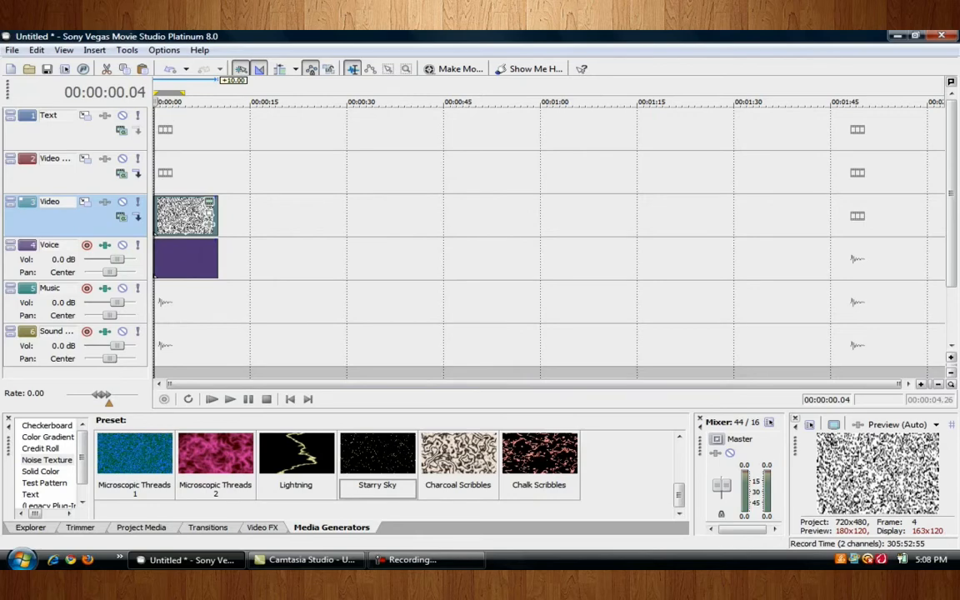
pyautogui.moveTo(230, 401)
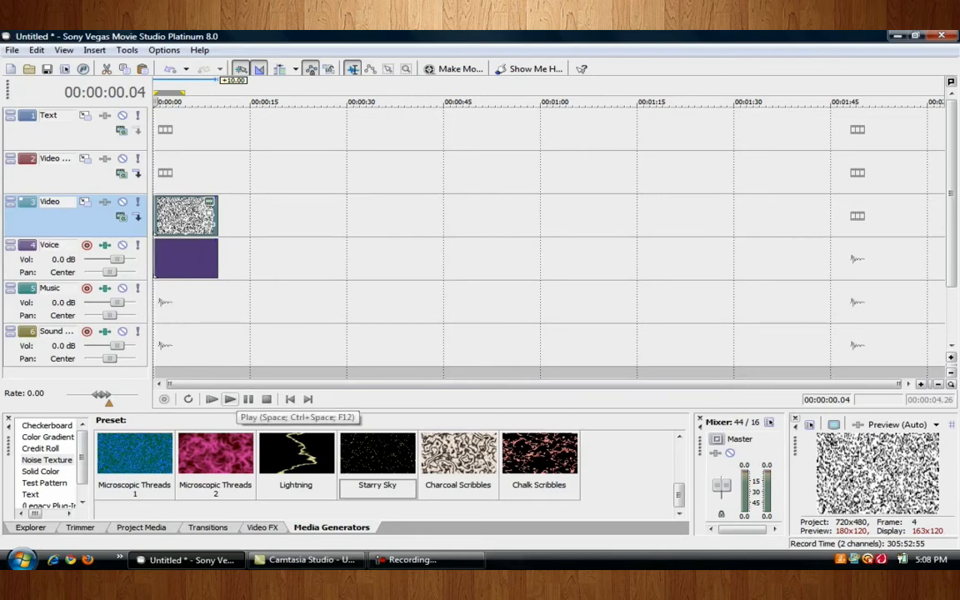
pyautogui.click(230, 398)
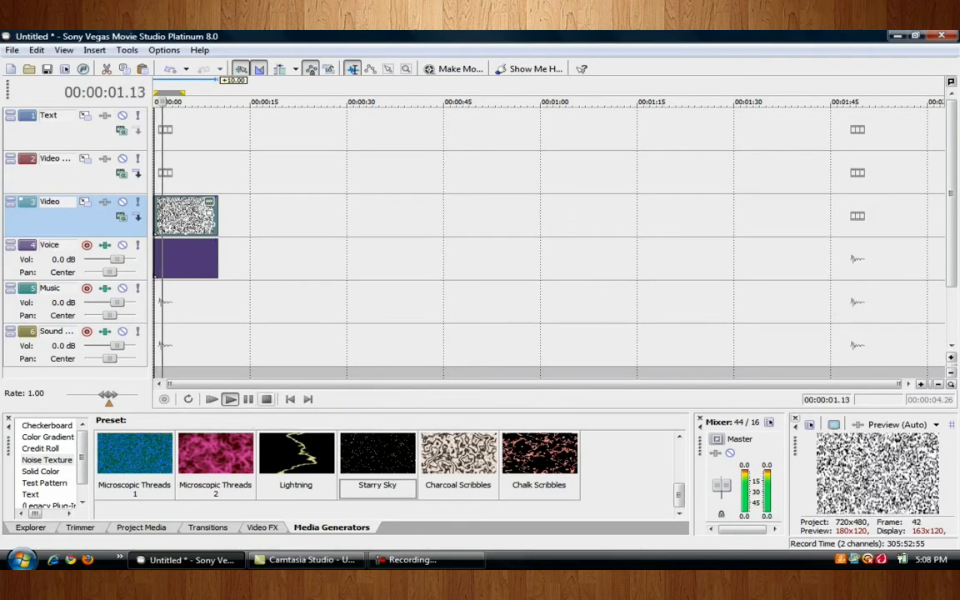
pyautogui.click(267, 398)
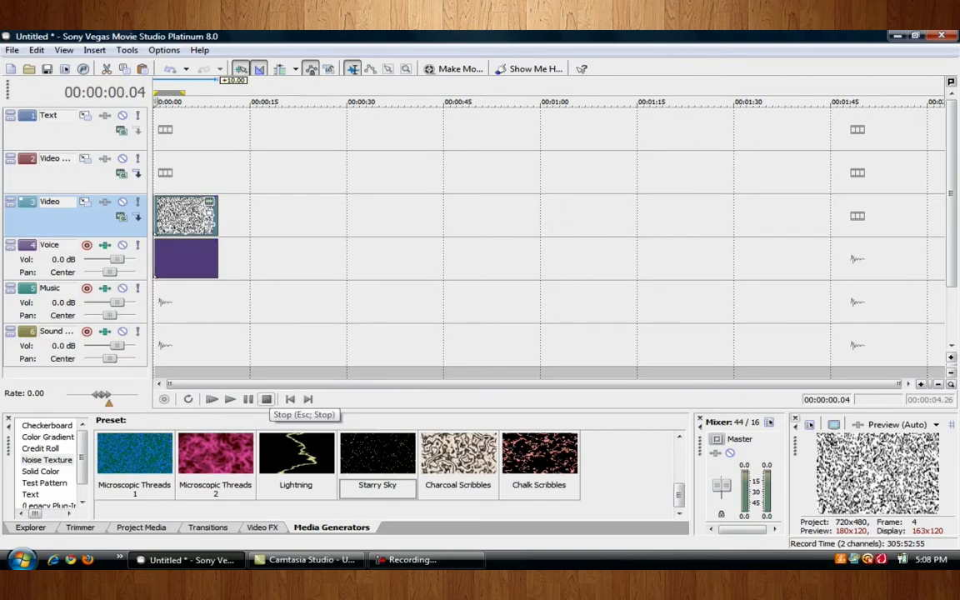